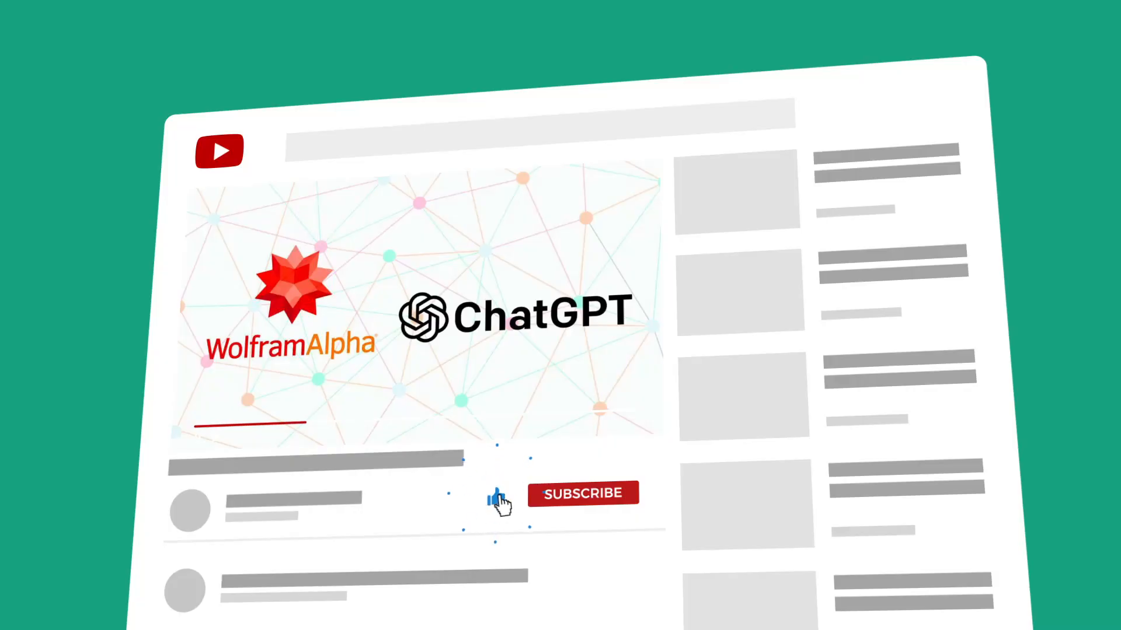
# Subscribe to the channel so the red button reads SUBSCRIBED.
pyautogui.click(582, 493)
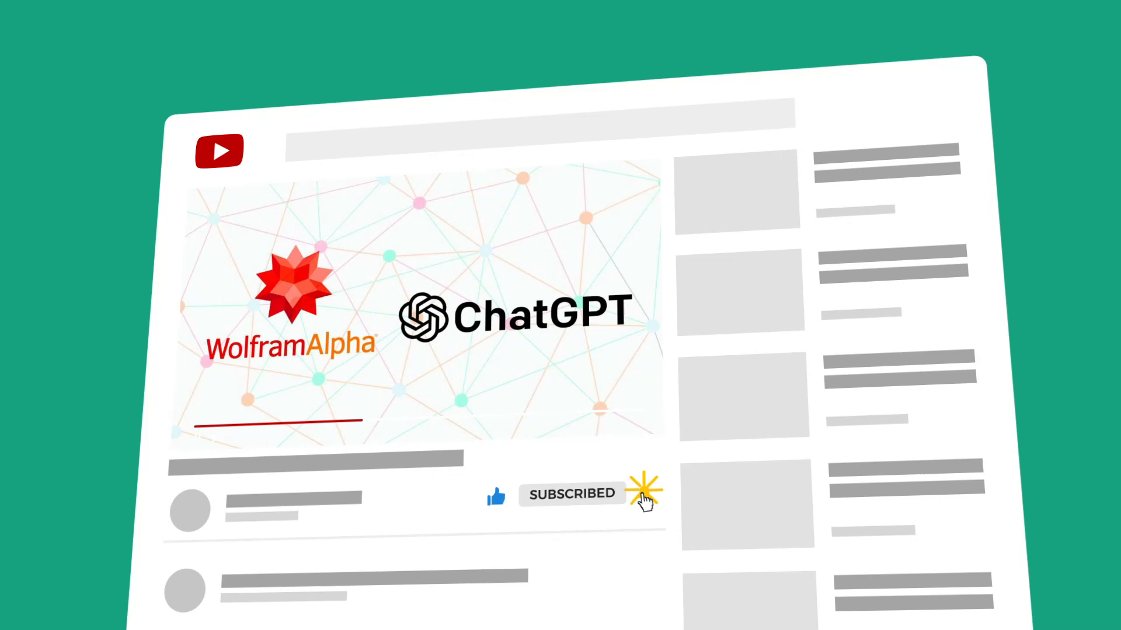